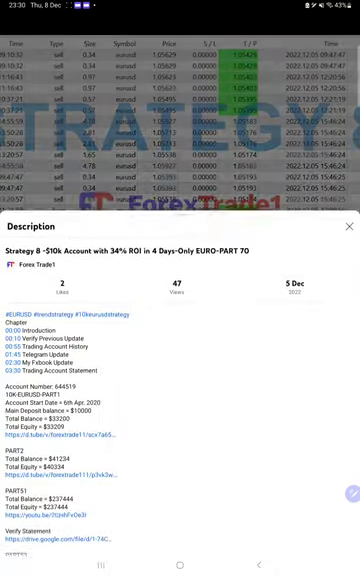
- Scroll through the video description links before moving to the MetaTrader 4 history
scroll(down, 3)
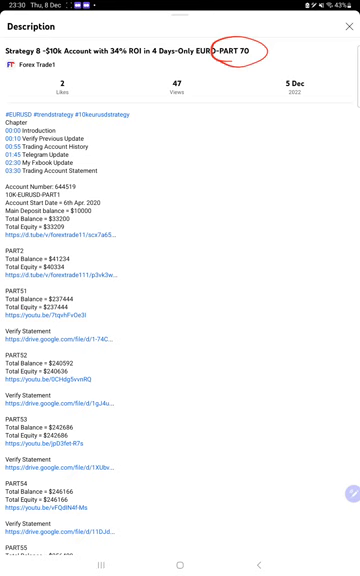
scroll(down, 3)
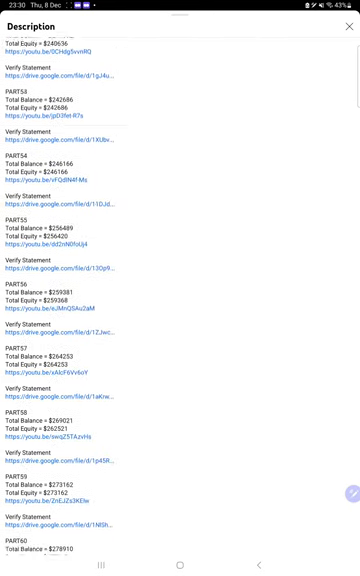
scroll(down, 3)
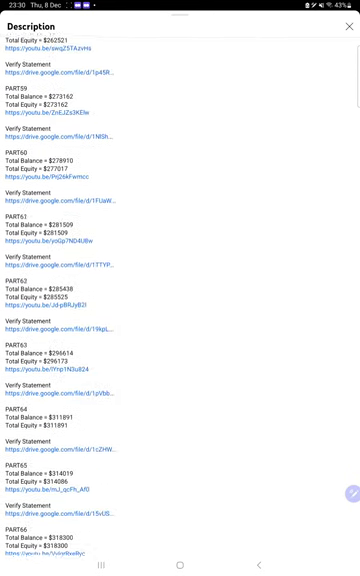
scroll(down, 3)
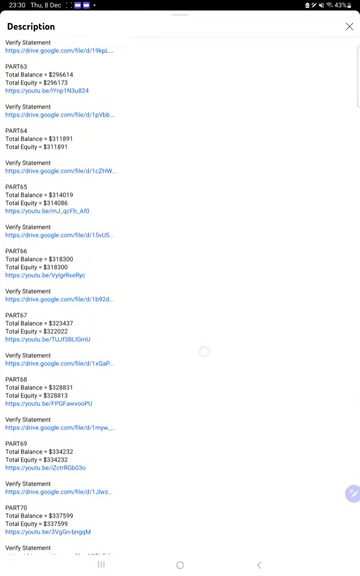
scroll(down, 3)
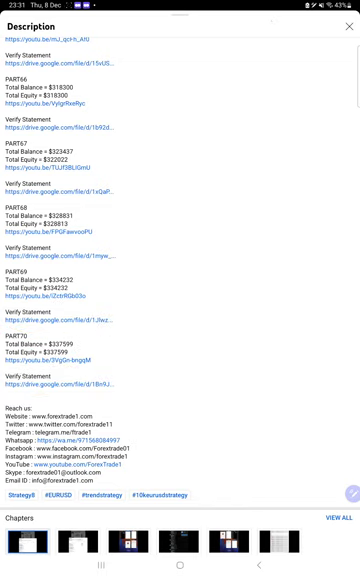
scroll(up, 3)
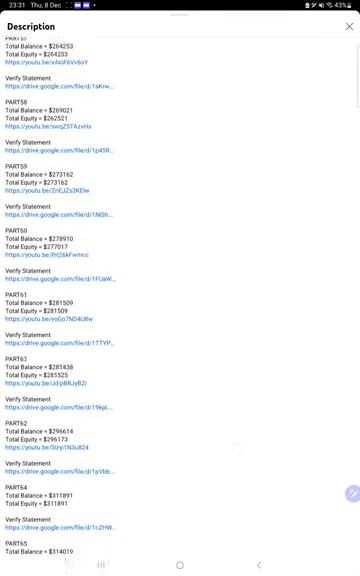
scroll(up, 3)
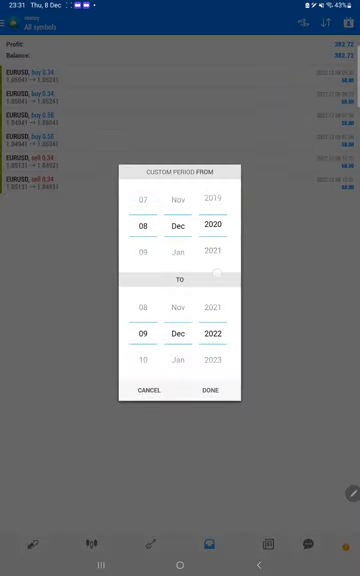
- Confirm the 08 Dec 2020 – 09 Dec 2022 period and review the EURUSD trades and totals
click(208, 392)
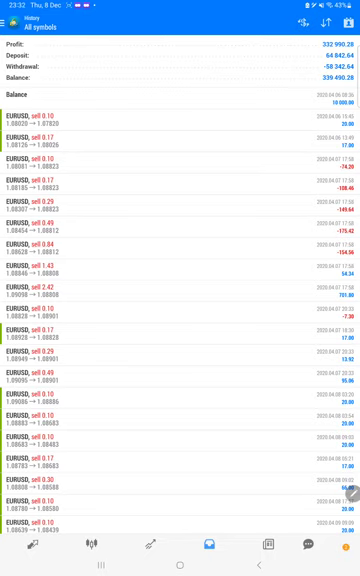
scroll(down, 3)
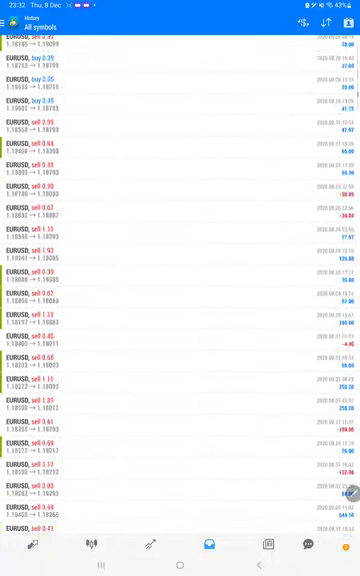
scroll(down, 3)
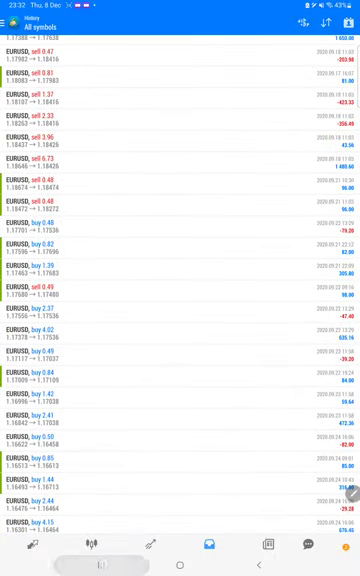
- Switch to the FT1 Strategy 8 Telegram channel and review its EURUSD order and close signals
click(108, 564)
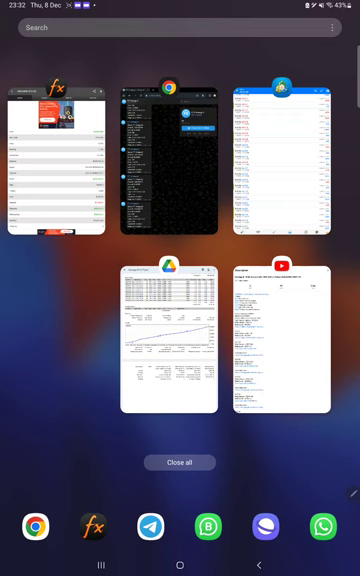
click(172, 156)
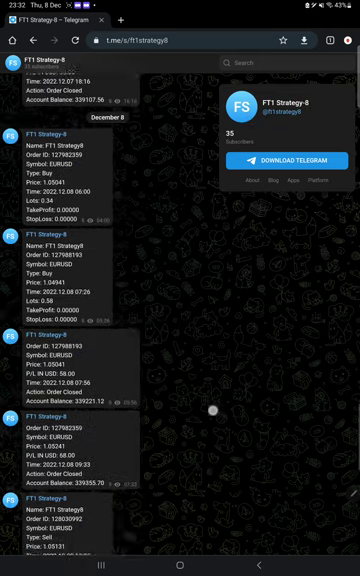
scroll(down, 3)
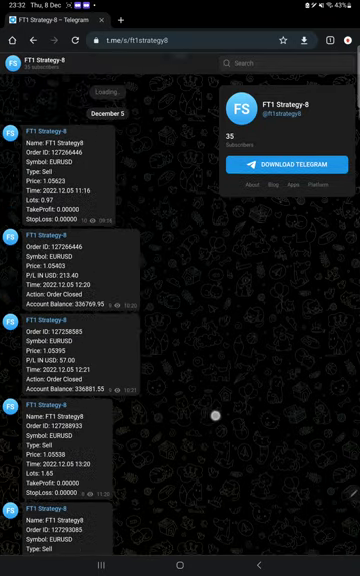
scroll(down, 3)
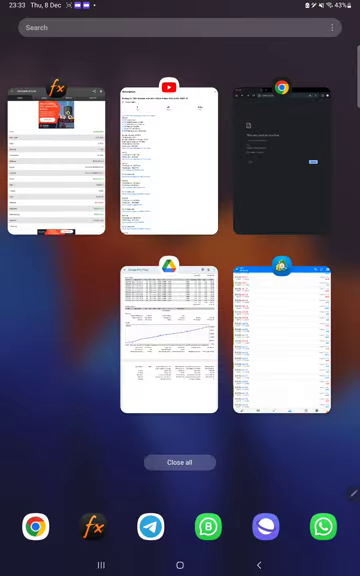
- Switch to Myfxbook, review the stats (profit $322,189.95) and list the open EURUSD short trades
click(52, 160)
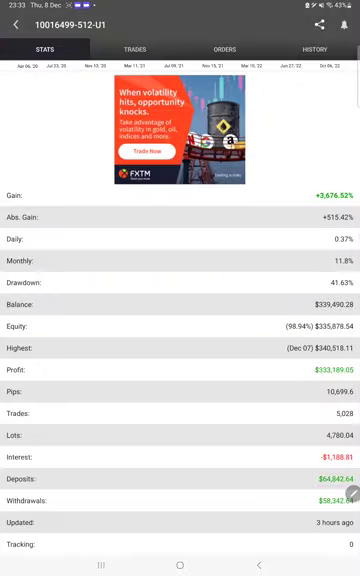
click(108, 568)
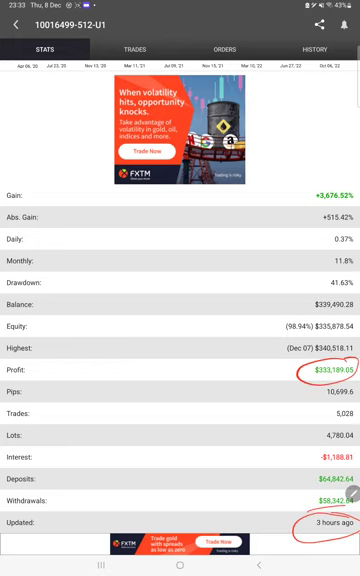
click(148, 48)
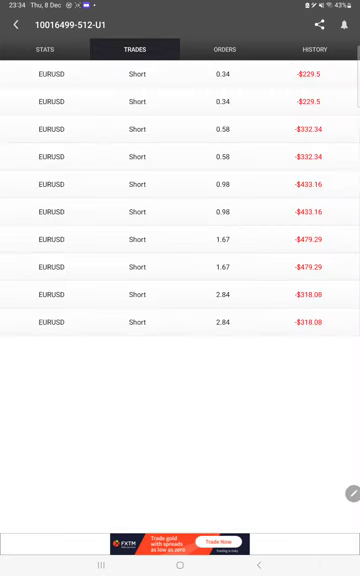
- Show the History of closed EURUSD trades and scroll through the short and long results
click(312, 48)
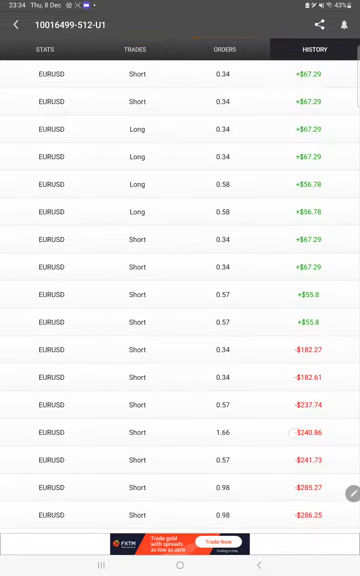
scroll(down, 3)
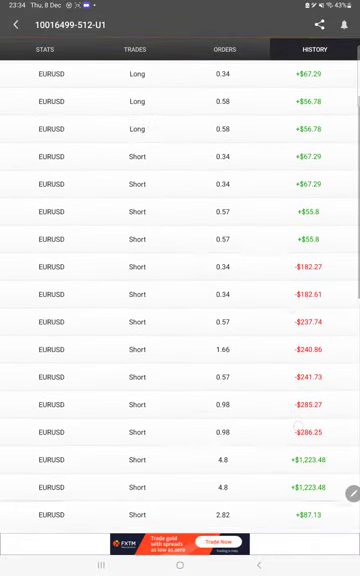
scroll(down, 3)
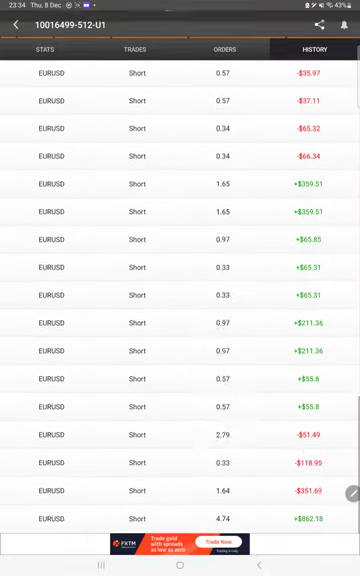
scroll(down, 3)
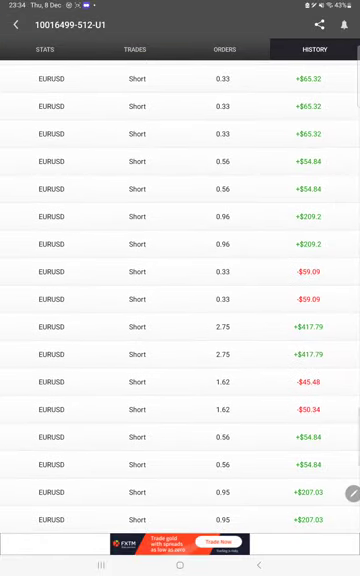
scroll(up, 3)
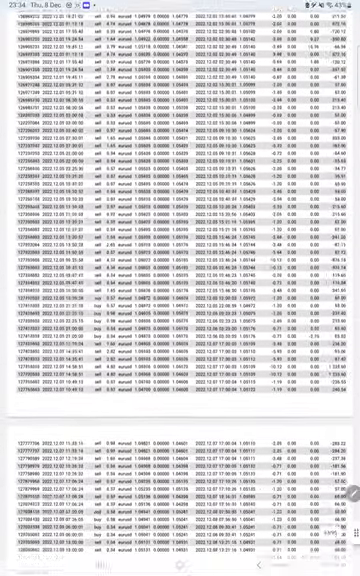
- Scroll the MT4 statement to its summary, rising balance chart and R:P 10.86 / BE=53% annotations
scroll(down, 3)
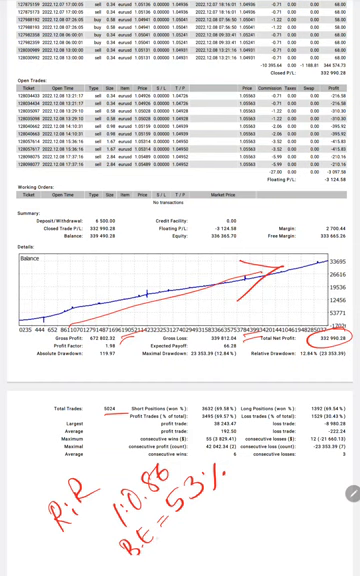
scroll(down, 3)
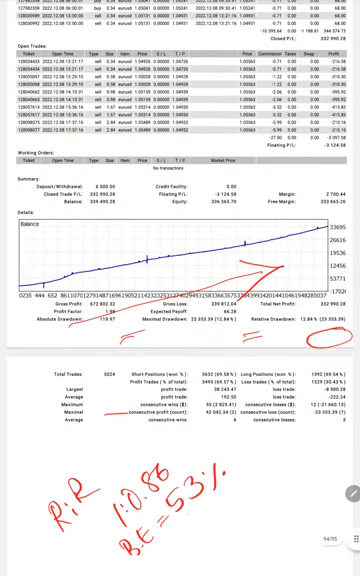